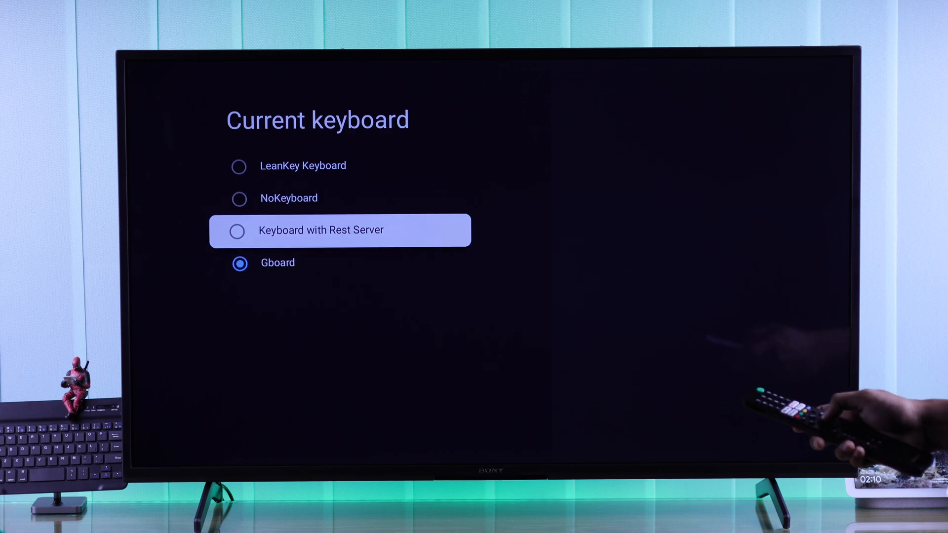
Step: Leave the Current keyboard list and reach the Google Play store's Apps page
key("Up")
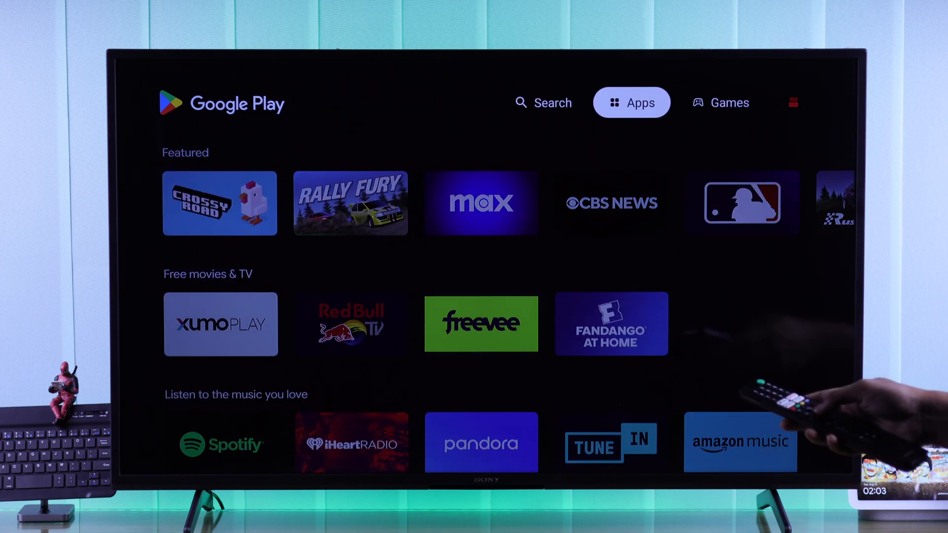
Step: Search the store for "keyboard" and open the LeanKey Keyboard app page
left_click(543, 102)
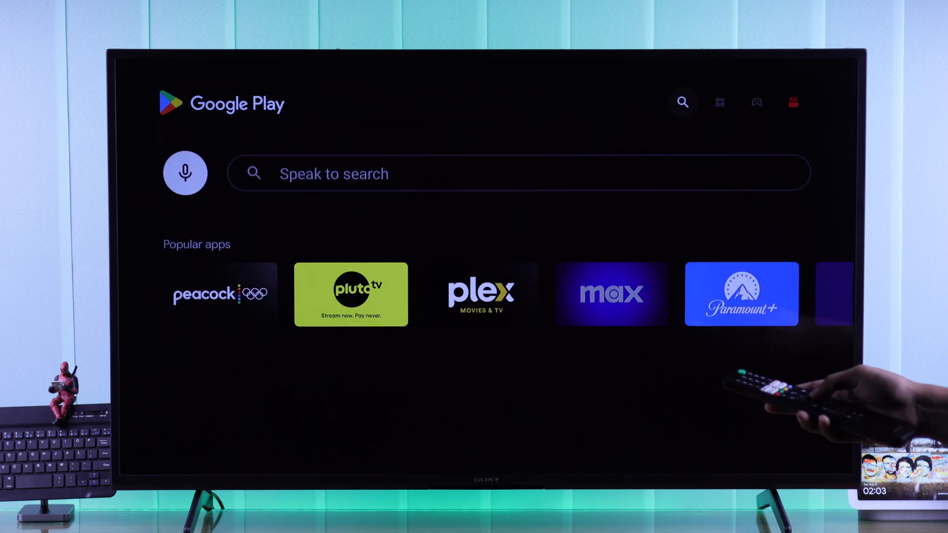
type("keyboard")
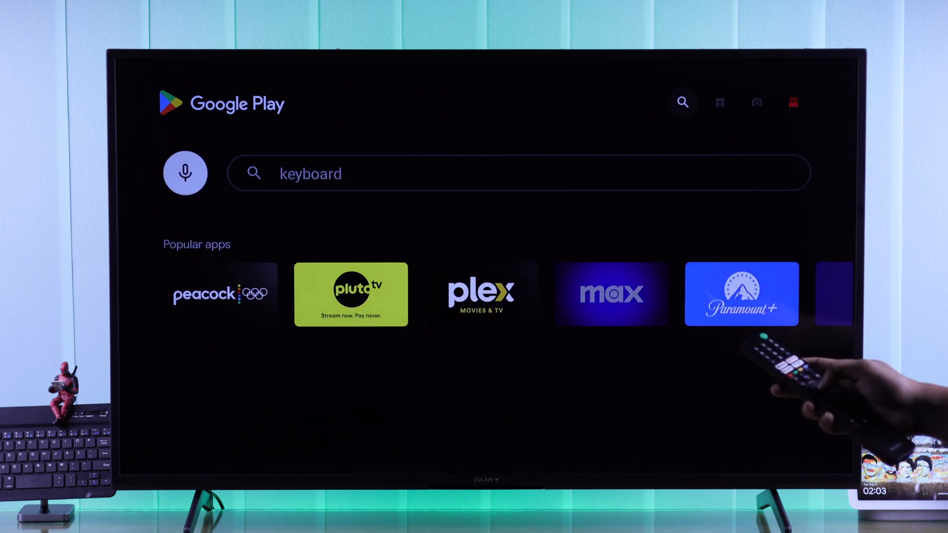
key("enter")
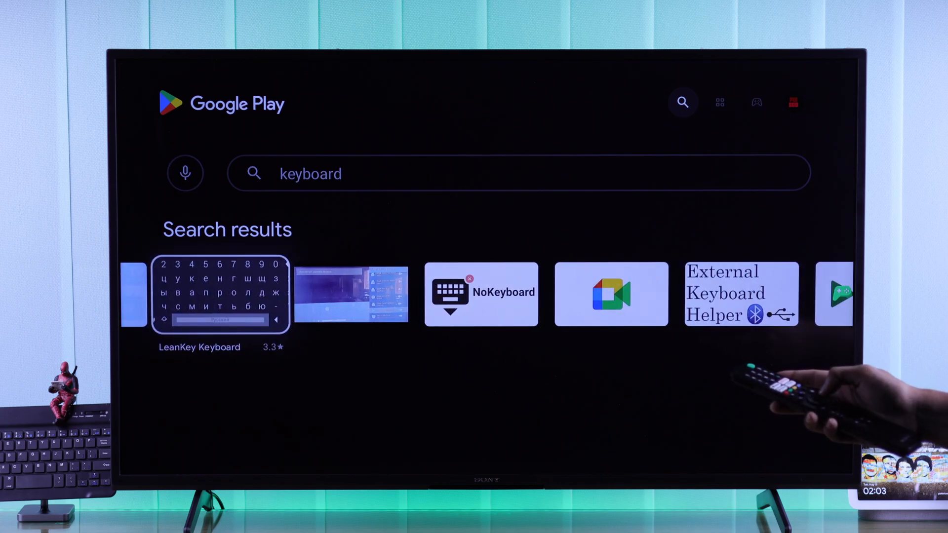
scroll("left", 3)
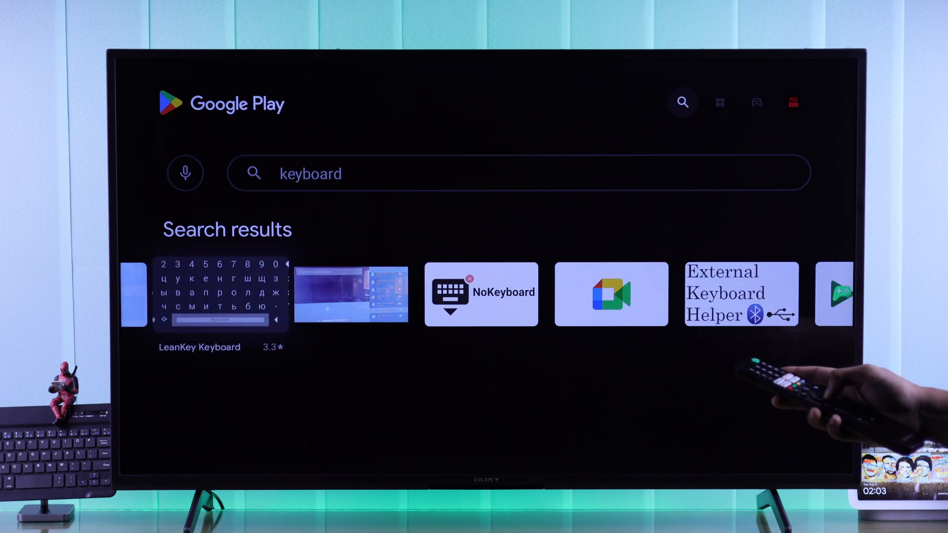
left_click(219, 293)
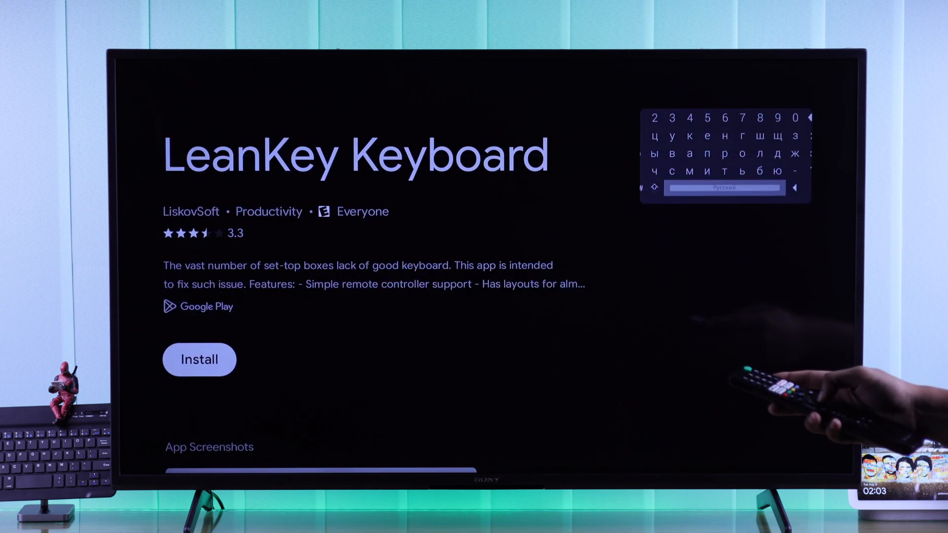
Step: Install LeanKey Keyboard and return to the Google TV home screen
left_click(199, 358)
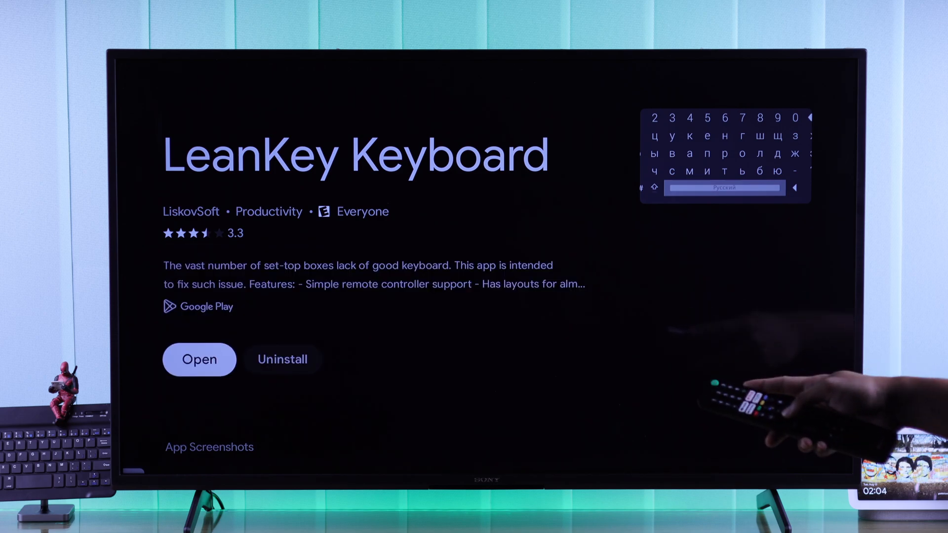
left_click(198, 359)
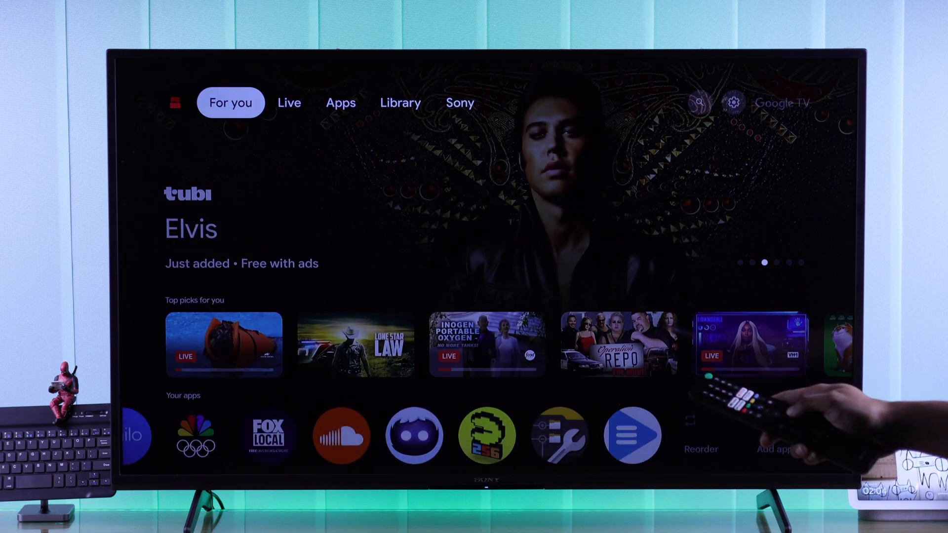
Step: Enable LeanKey Keyboard under Manage keyboards, accepting the Attention warning
left_click(734, 101)
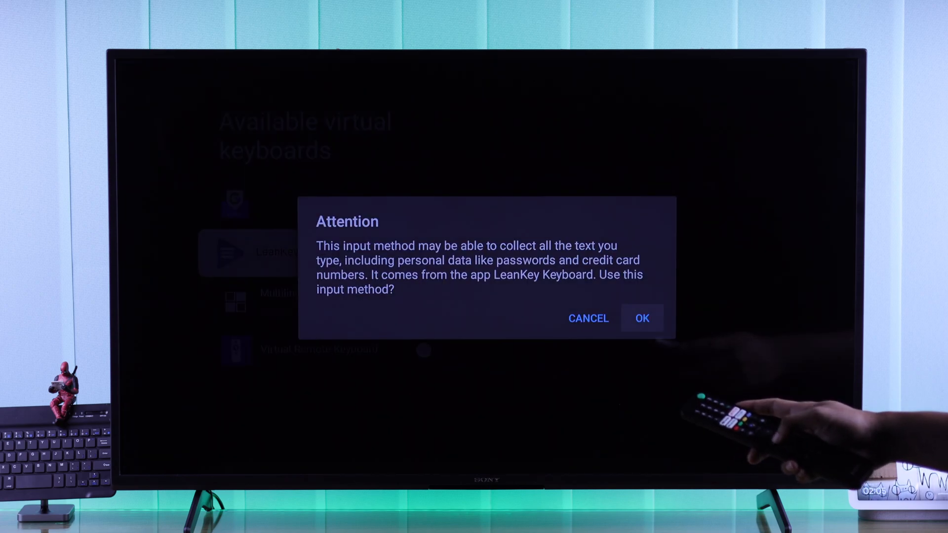
left_click(642, 318)
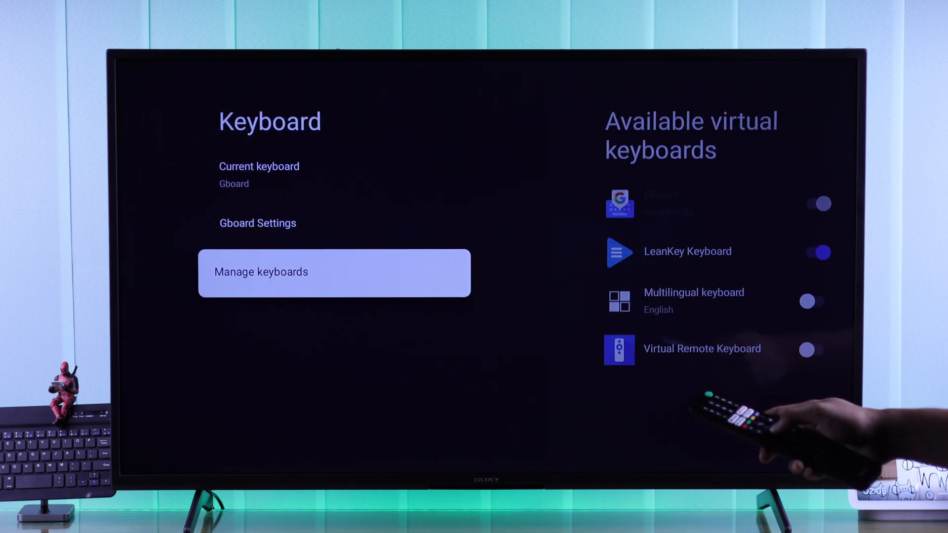
Step: Make LeanKey Keyboard the current keyboard and test it by typing FIX369 in search
left_click(259, 176)
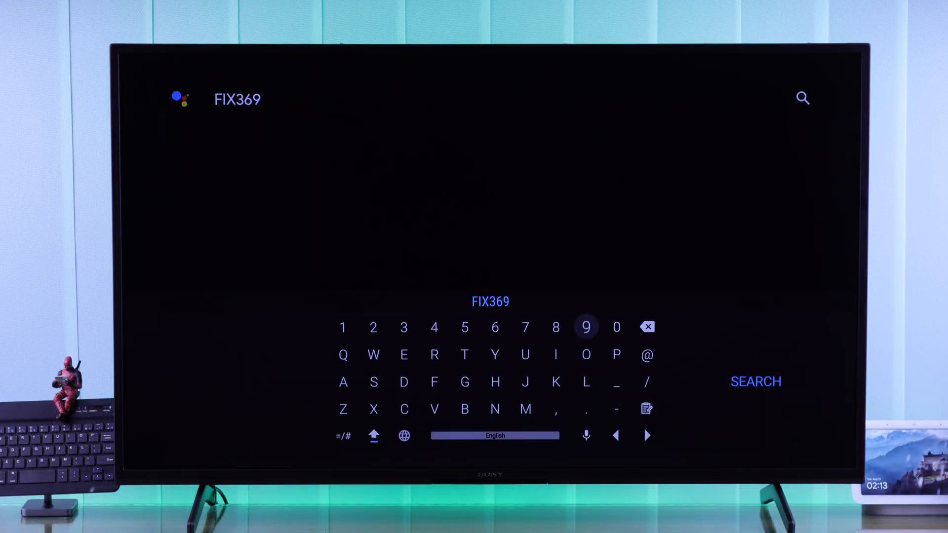
mouse_move(555, 355)
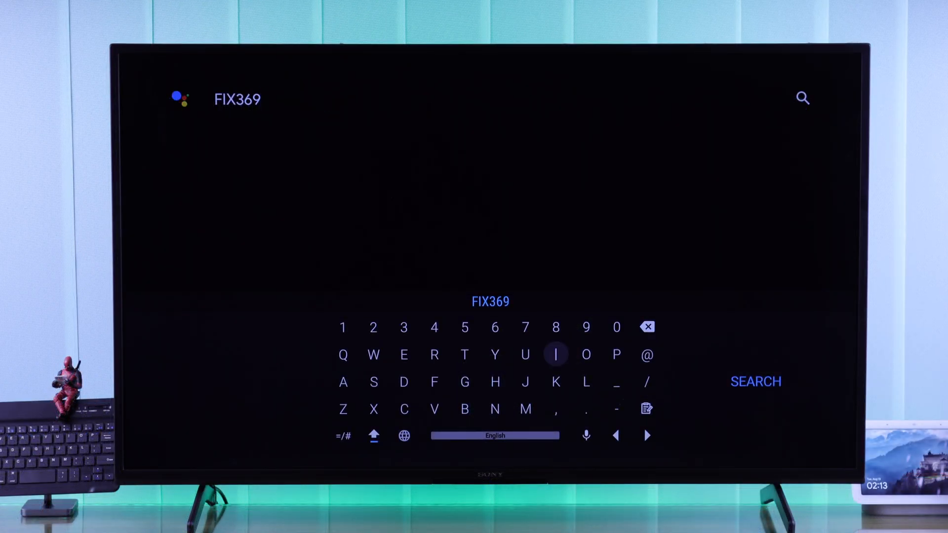